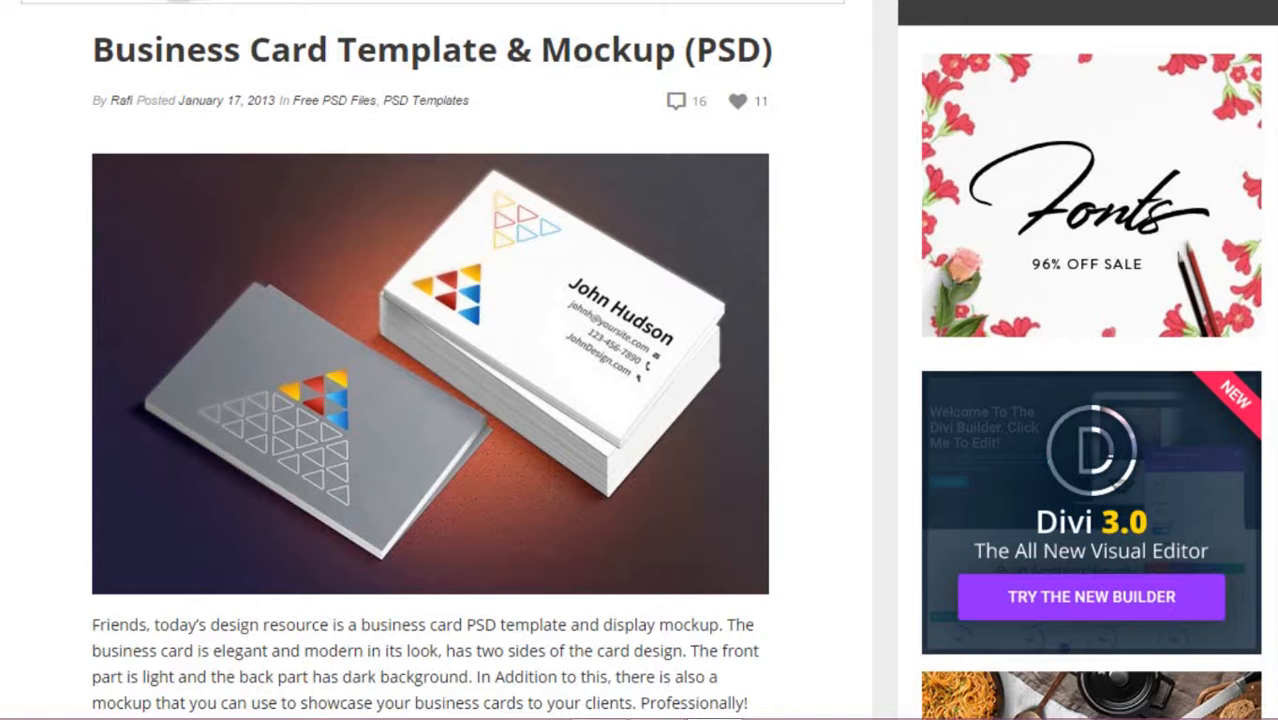
Scroll the Layers panel down to reach the MOCKUP FRONT smart object layer.
{"action": "scroll", "scroll_direction": "down", "scroll_amount": 3}
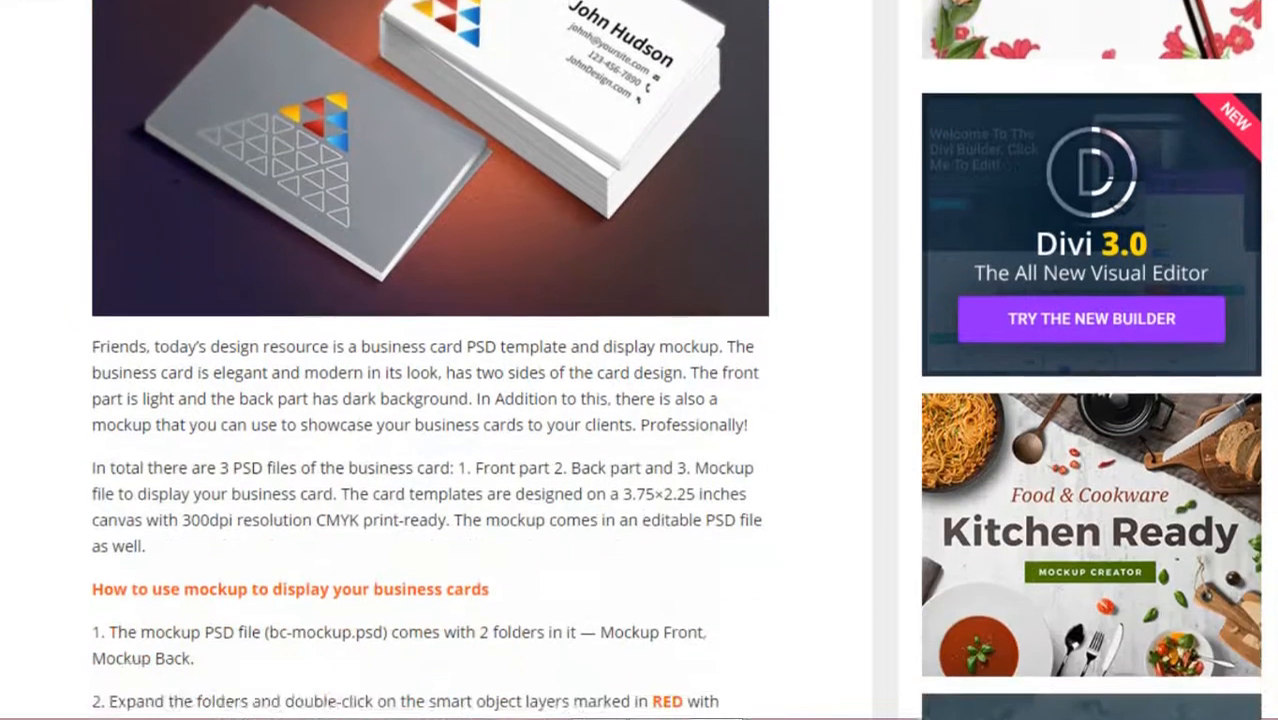
{"action": "scroll", "scroll_direction": "down", "scroll_amount": 3}
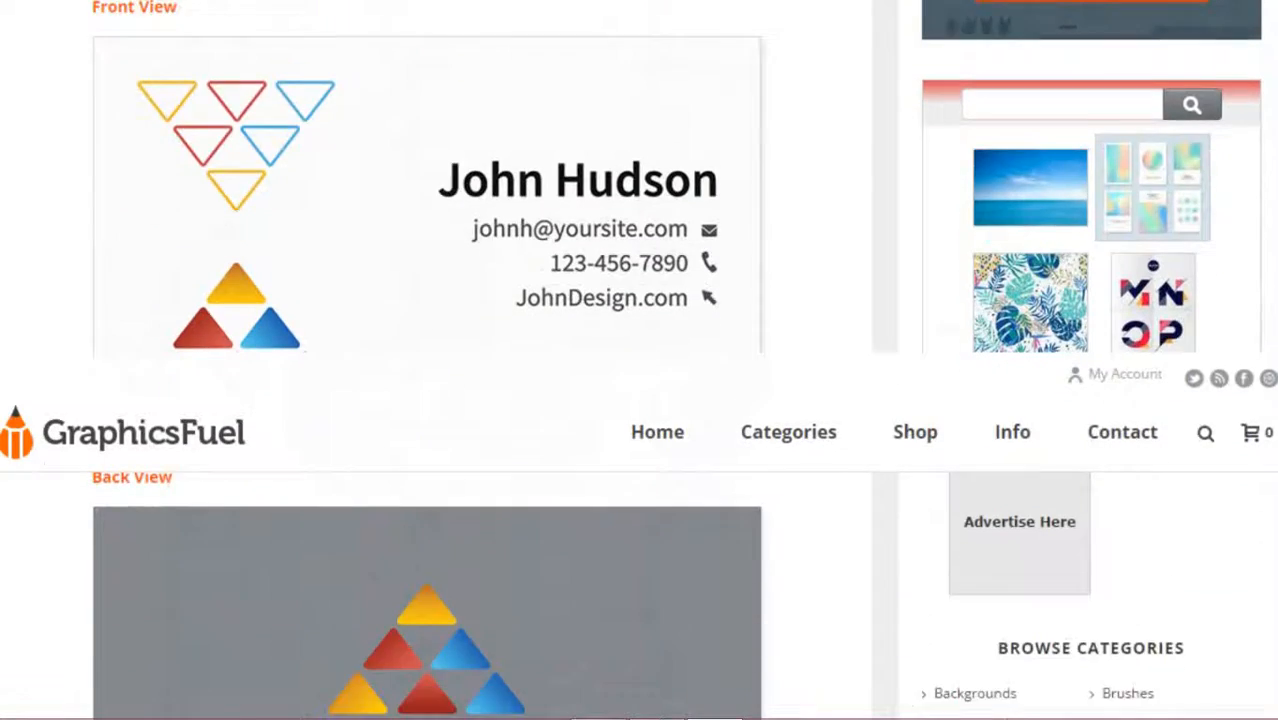
{"action": "scroll", "scroll_direction": "down", "scroll_amount": 3}
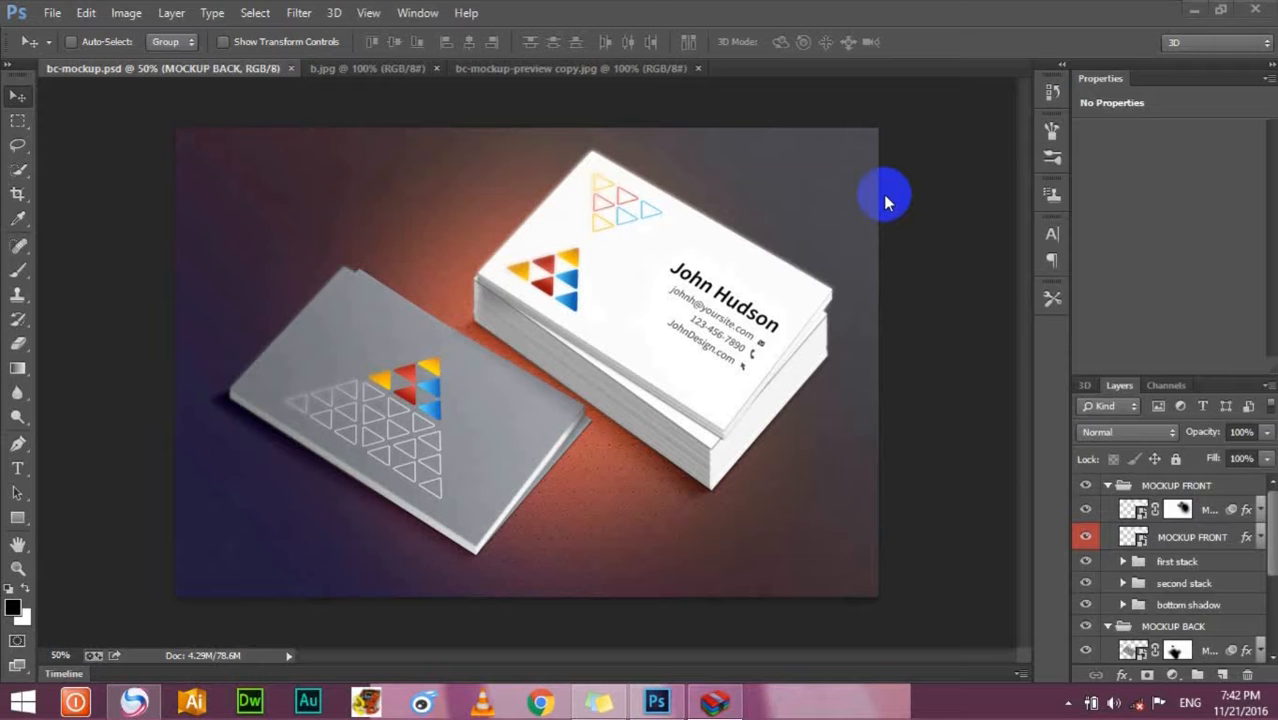
{"action": "mouse_move", "coordinate": [955, 290]}
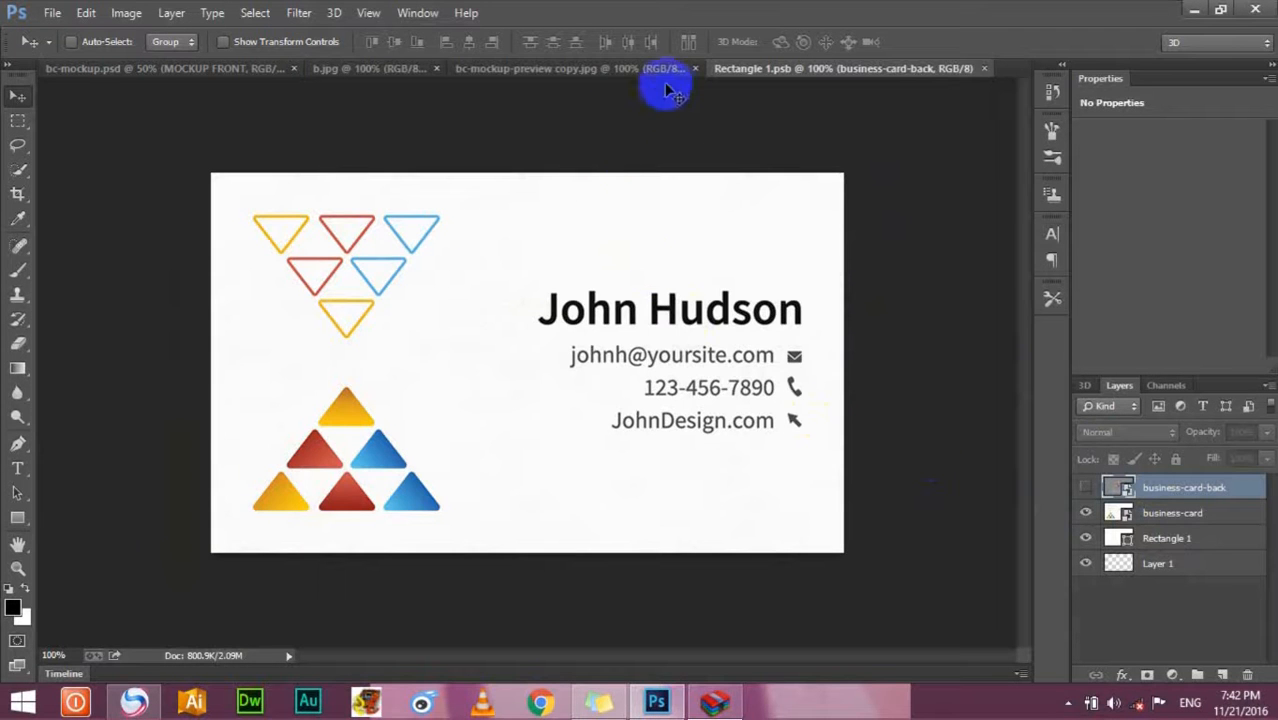
Commit the resized KM Hotel front image to fit the card in Rectangle 1.psb.
{"action": "left_click", "coordinate": [555, 71]}
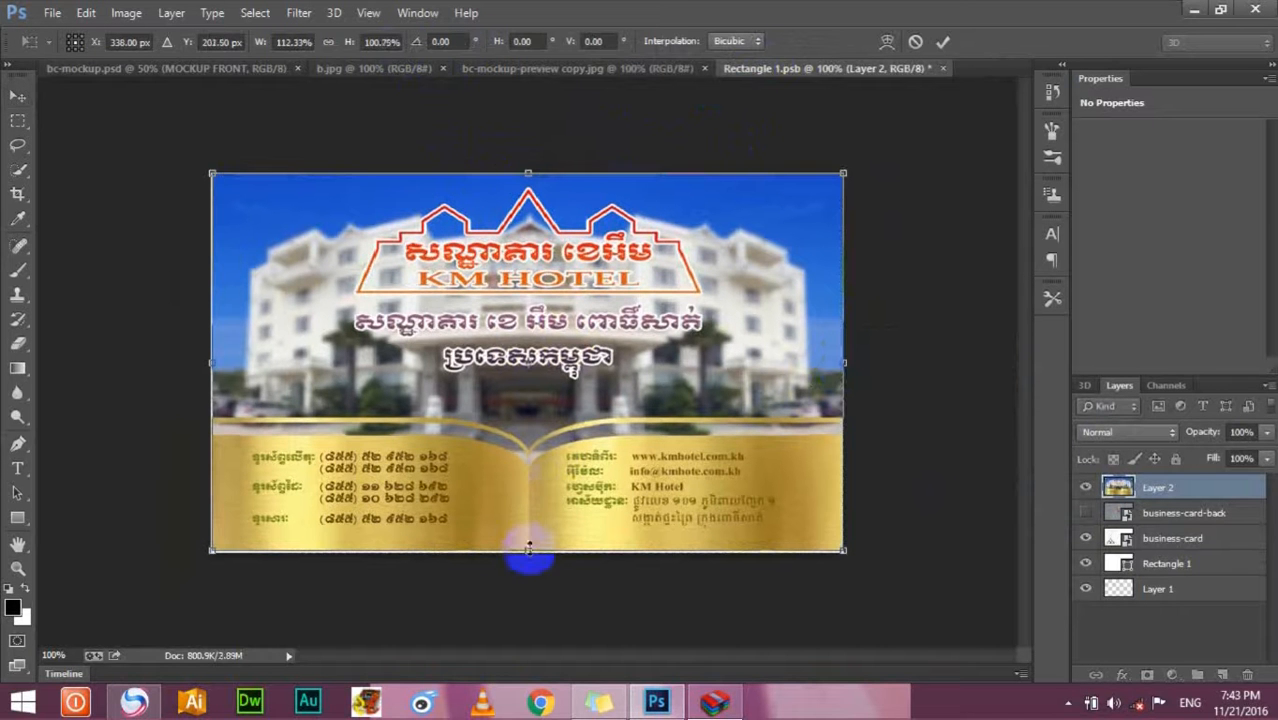
{"action": "key", "text": "Enter"}
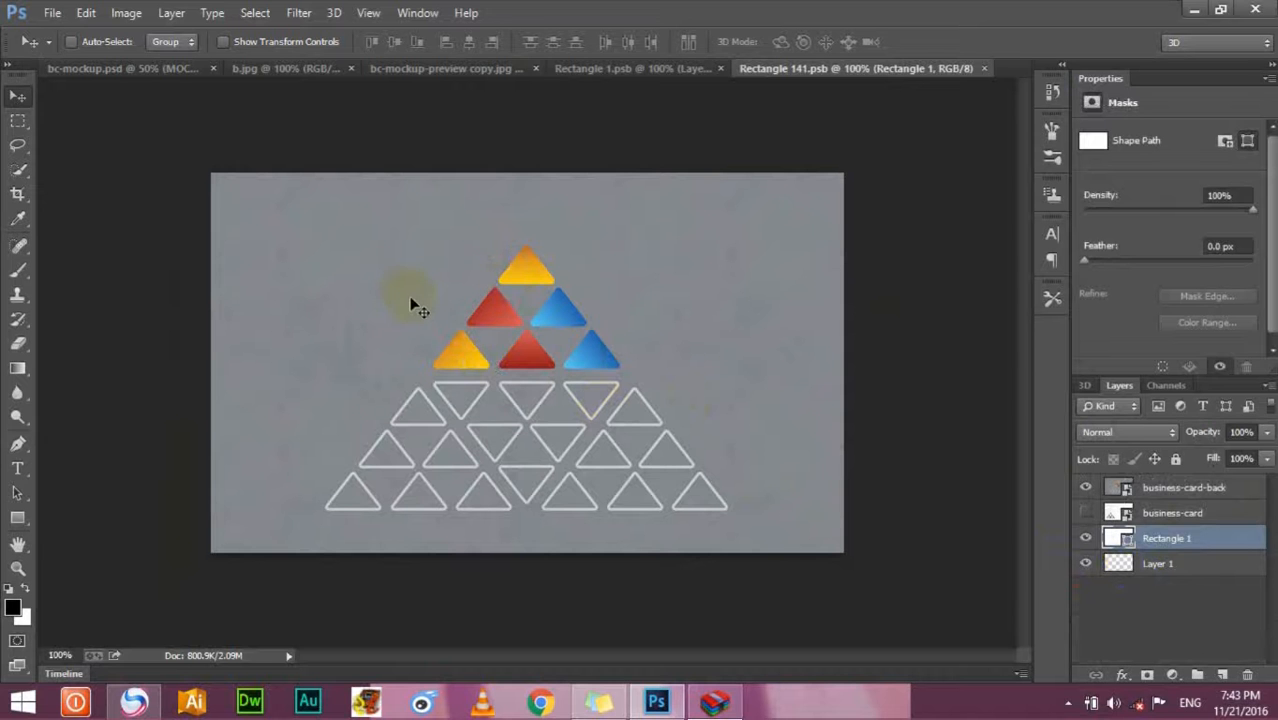
Copy the palm-tree KM Hotel image from b.jpg into the Rectangle 141.psb back card.
{"action": "left_click", "coordinate": [290, 67]}
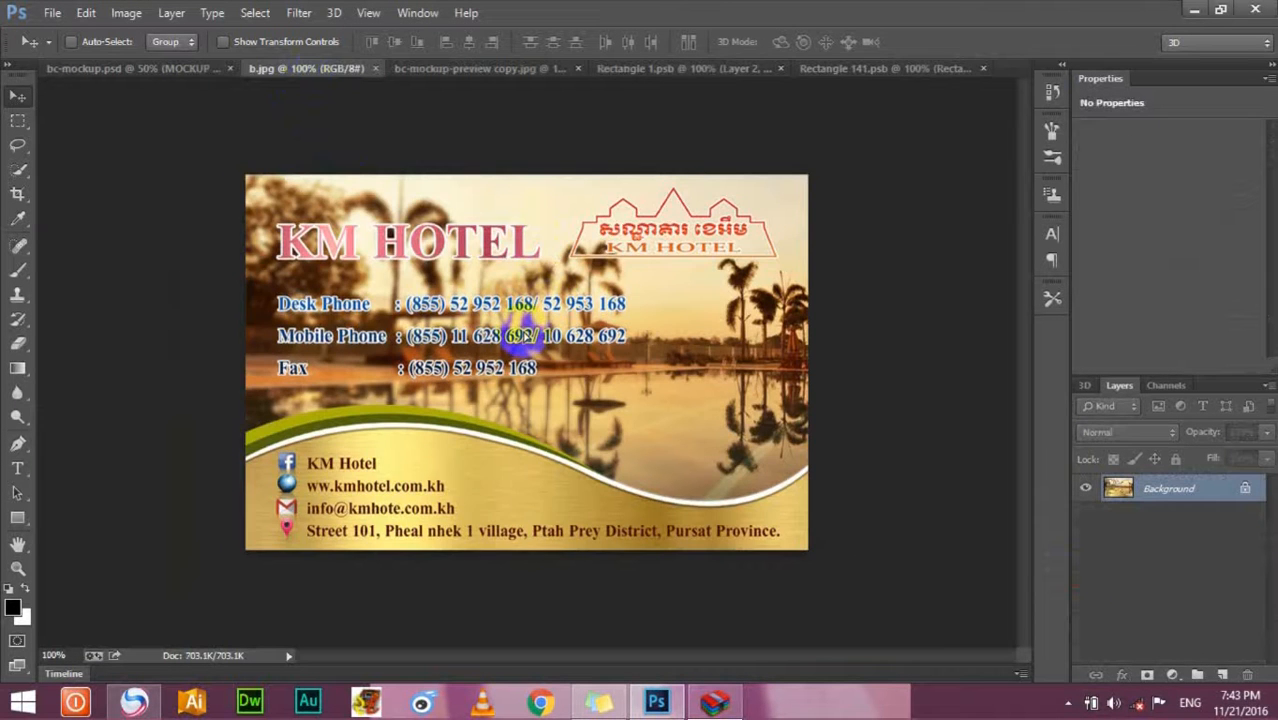
{"action": "left_click", "coordinate": [861, 68]}
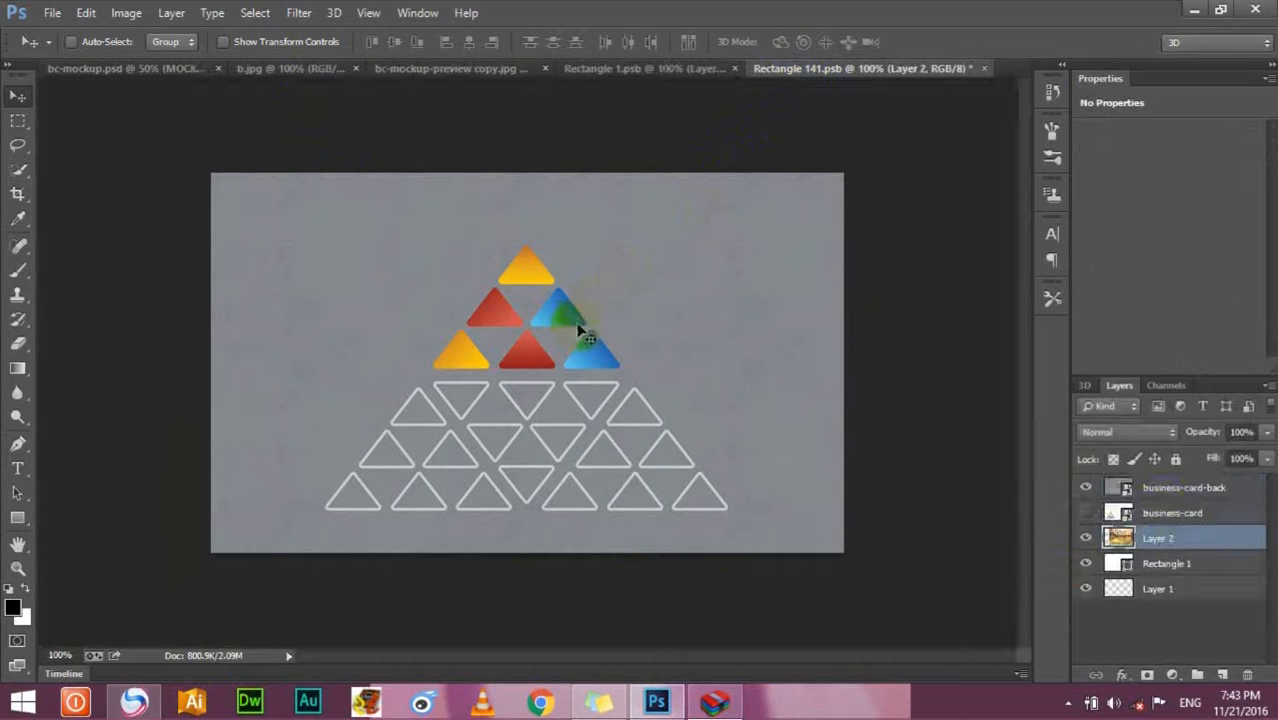